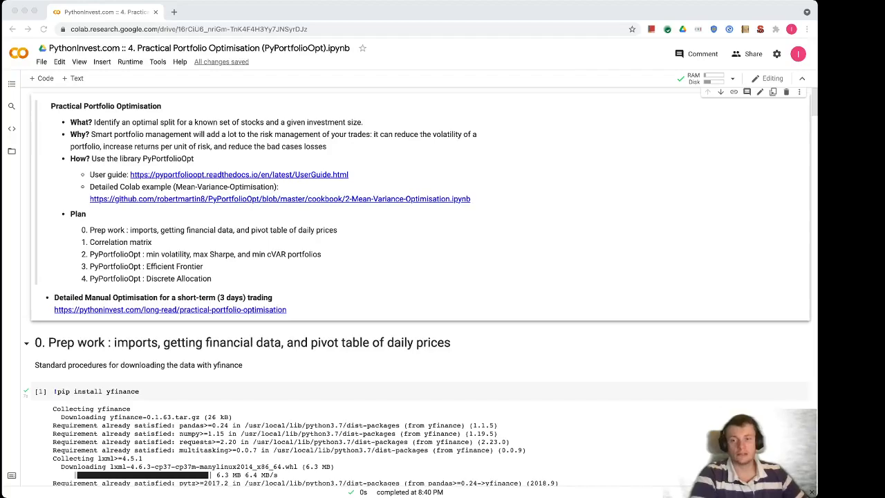
scroll(down, 3)
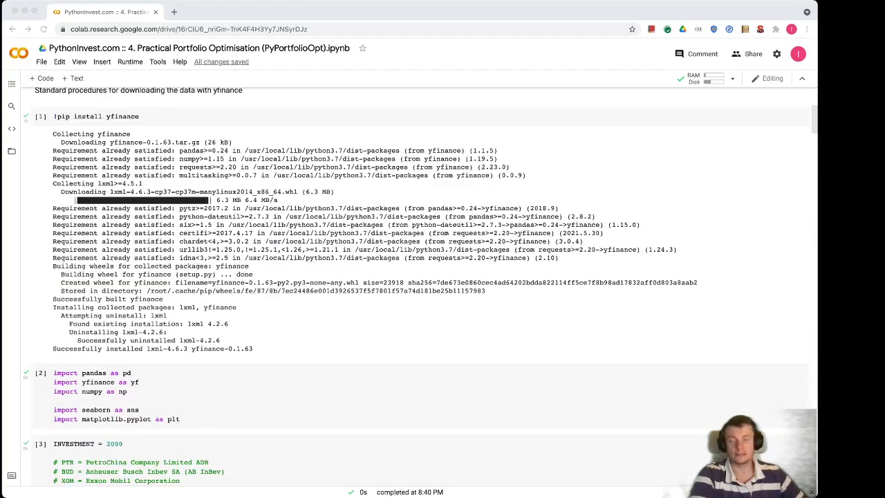
scroll(down, 3)
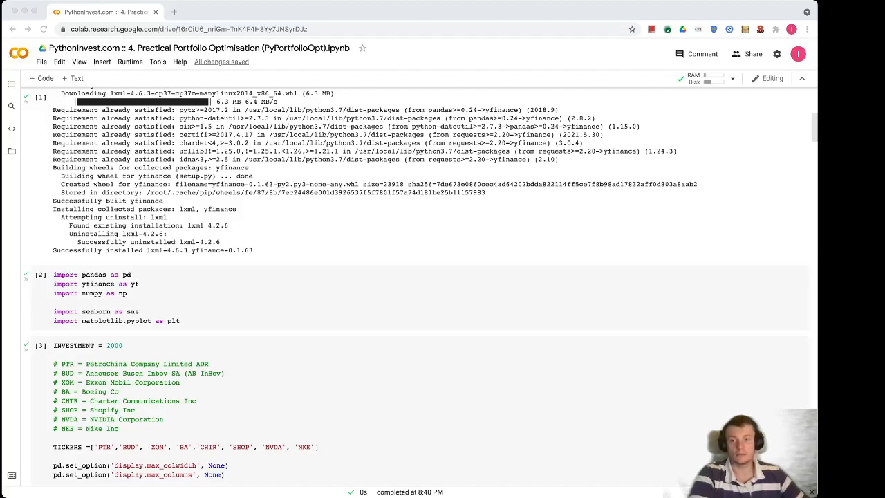
scroll(down, 3)
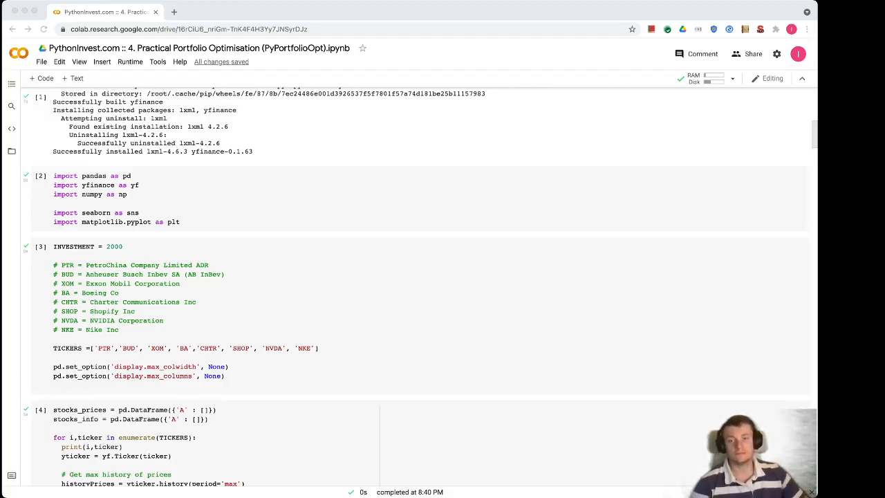
scroll(down, 3)
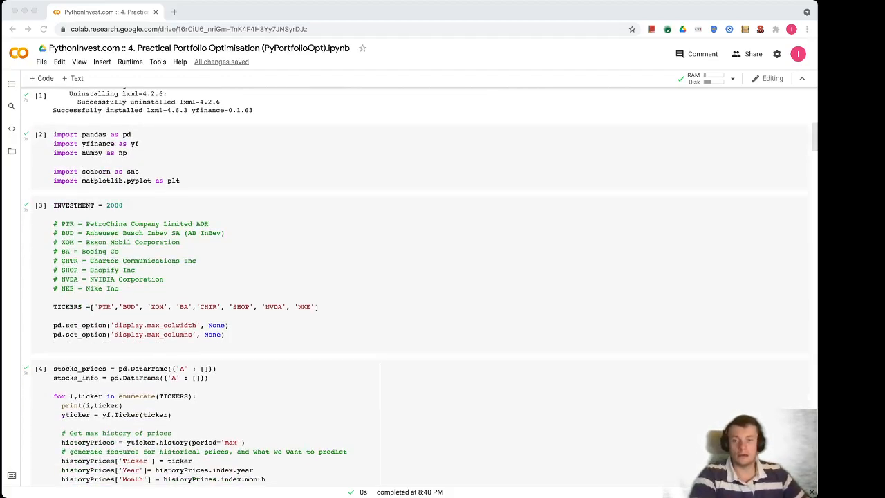
scroll(down, 3)
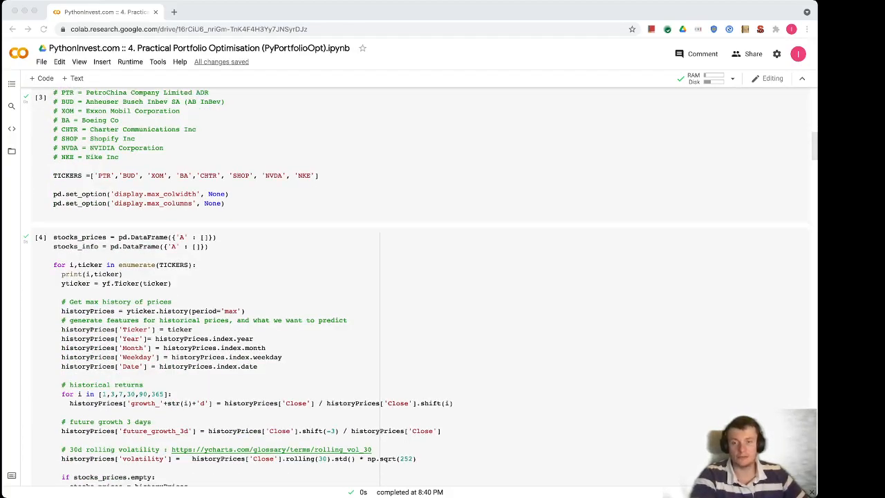
scroll(down, 3)
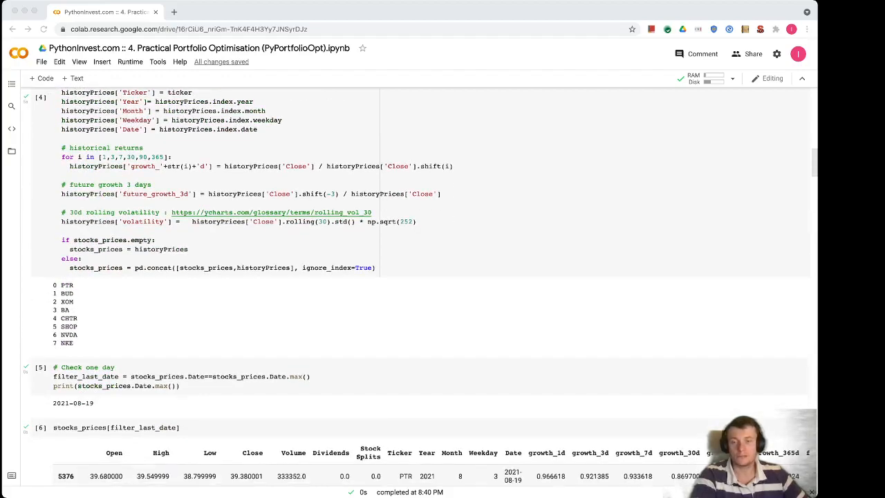
scroll(down, 3)
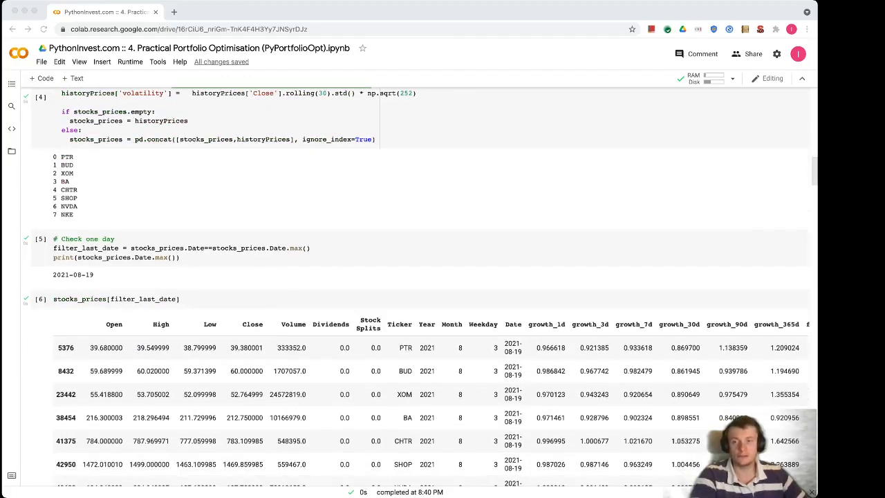
scroll(down, 3)
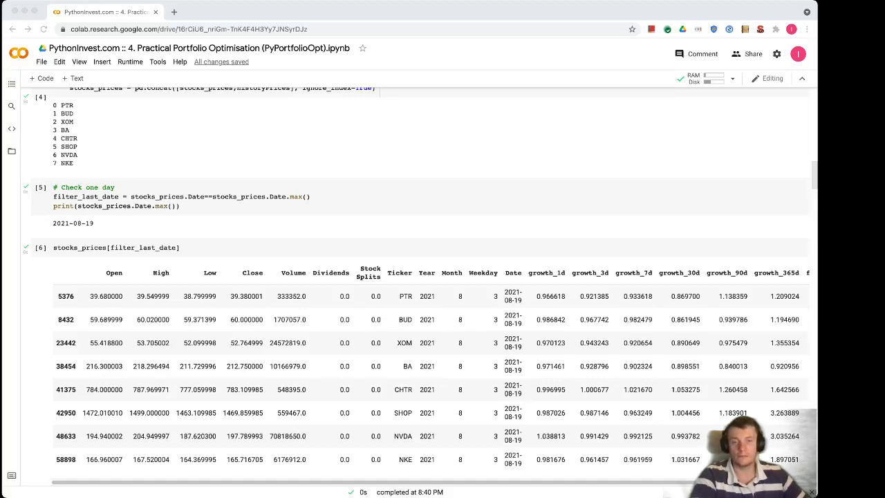
scroll(down, 3)
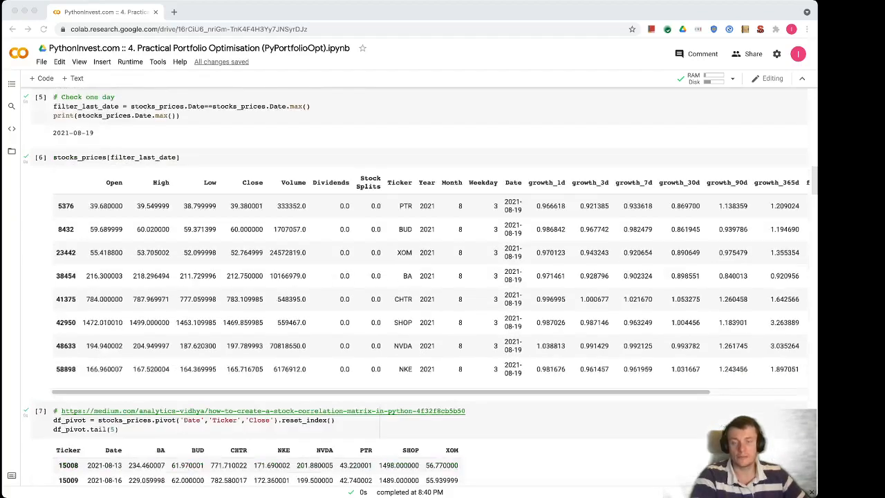
scroll(down, 3)
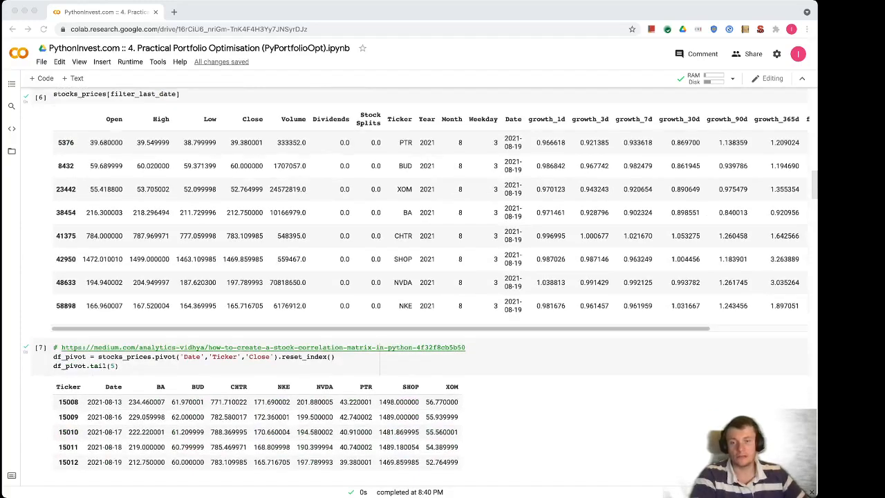
scroll(down, 3)
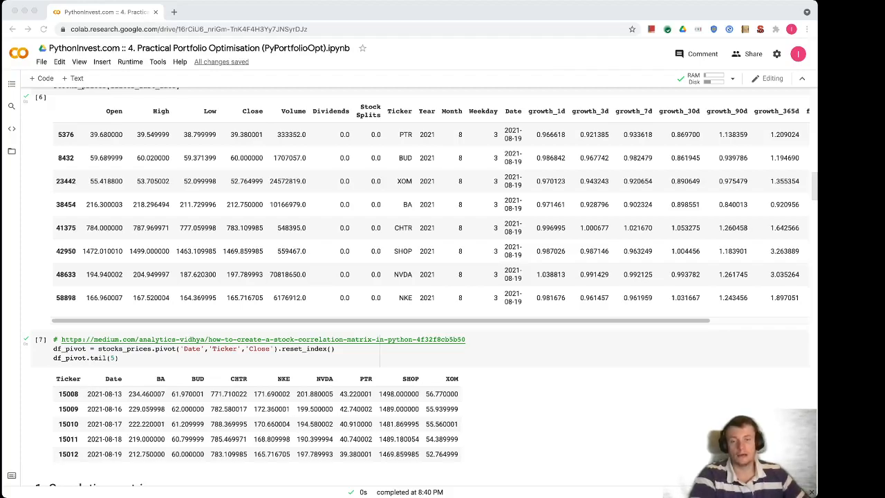
scroll(down, 3)
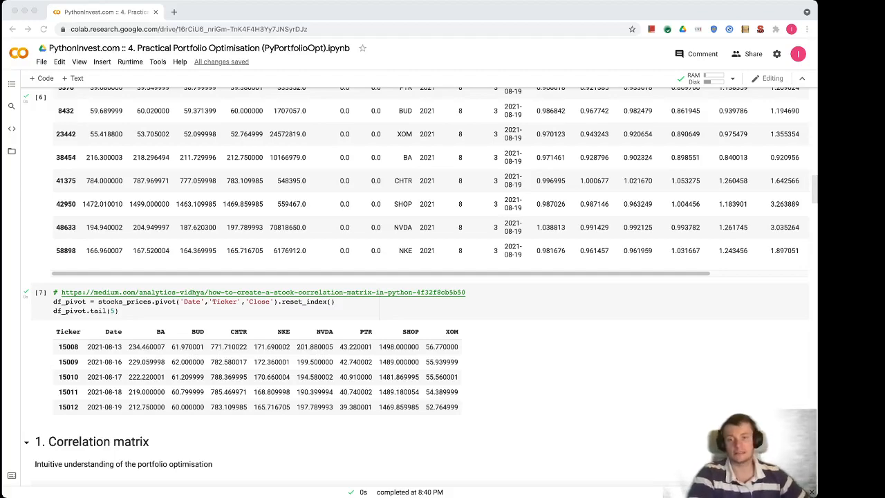
scroll(down, 3)
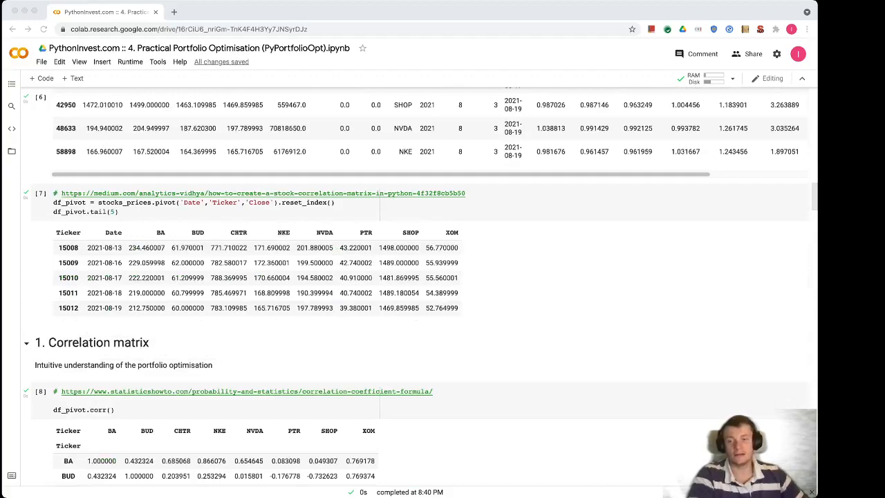
scroll(down, 3)
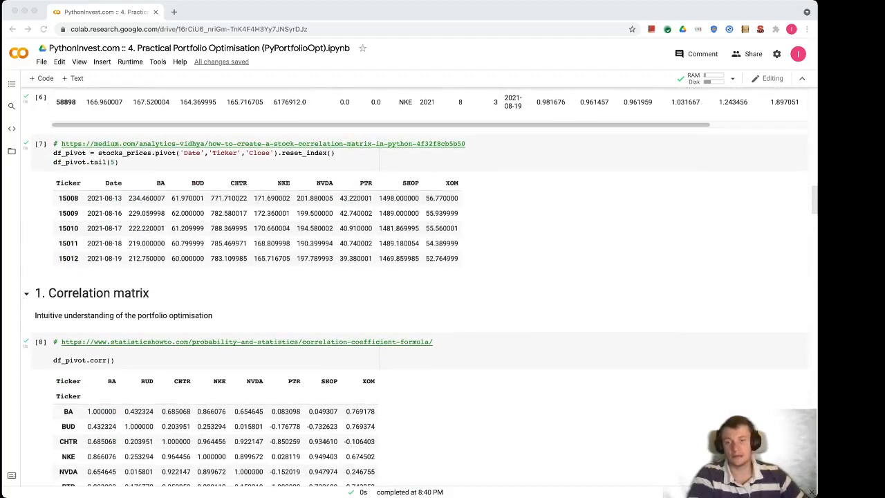
scroll(down, 3)
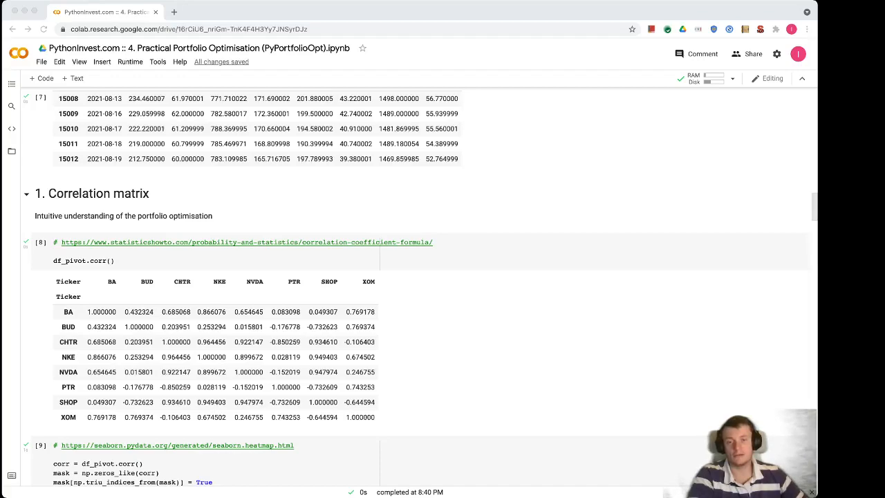
scroll(down, 3)
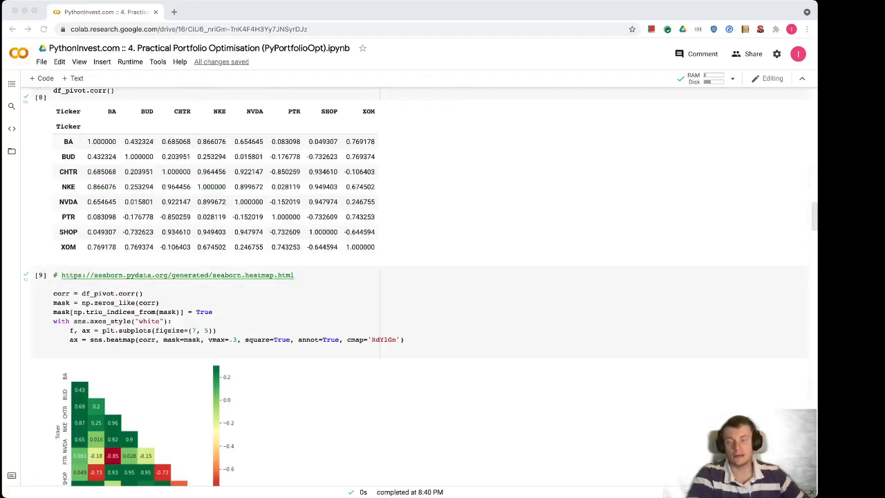
scroll(down, 3)
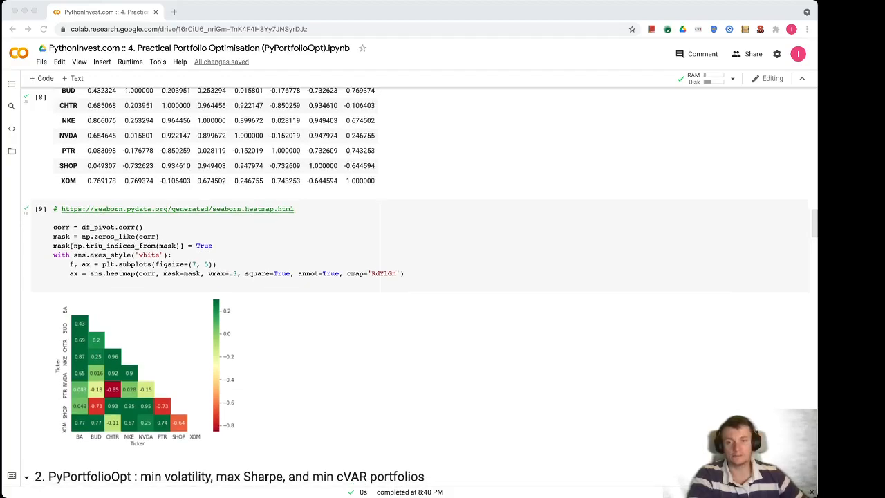
scroll(down, 3)
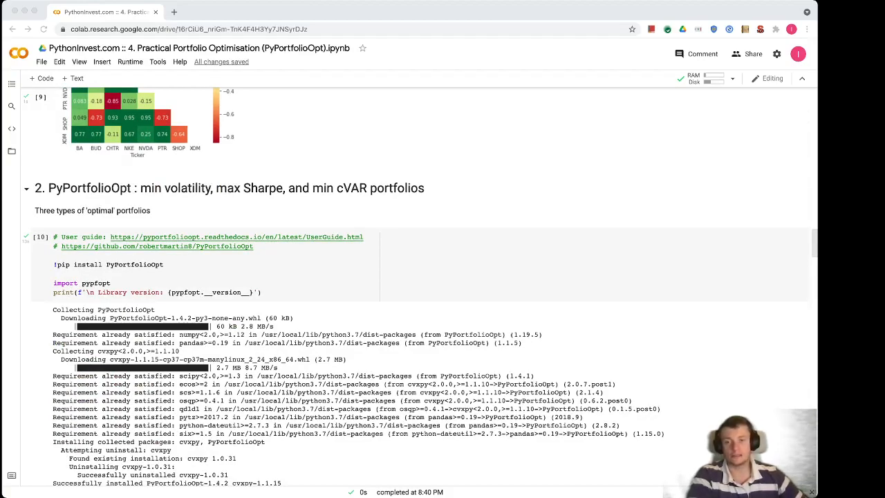
scroll(down, 3)
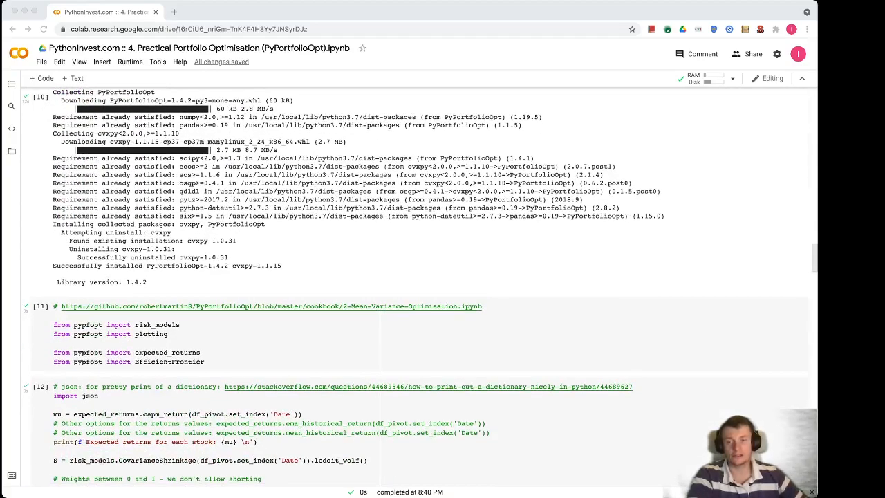
scroll(down, 3)
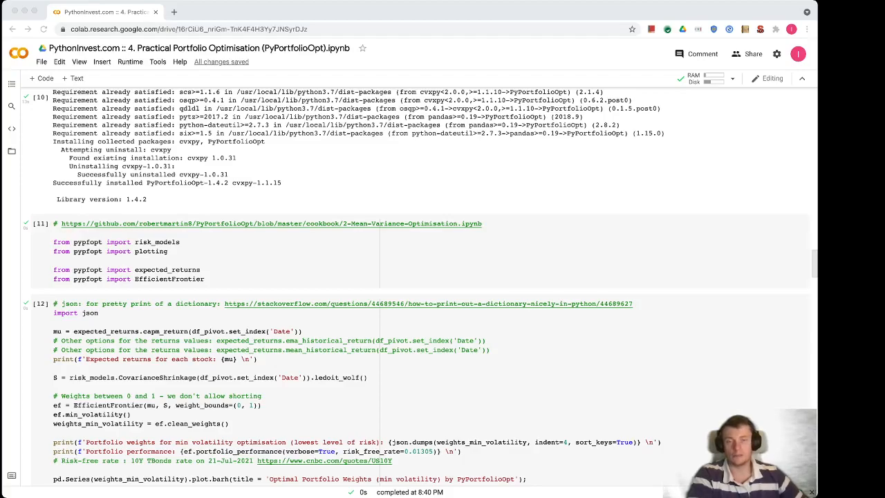
scroll(down, 3)
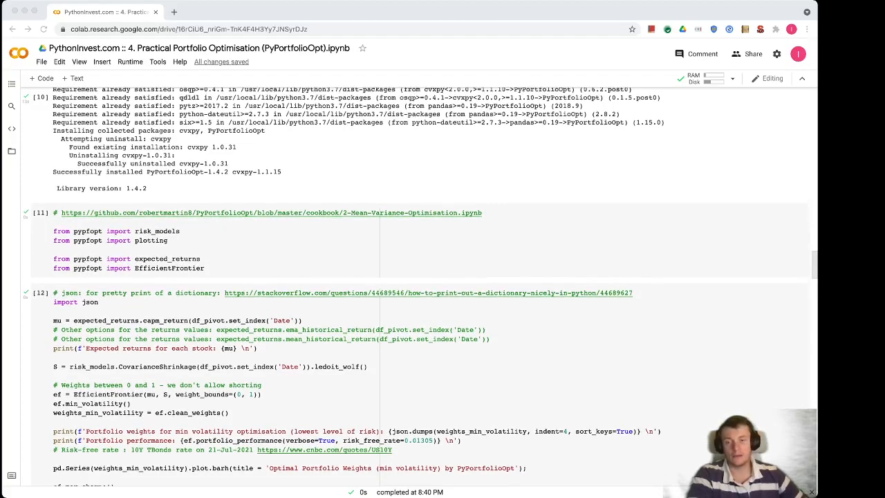
scroll(down, 3)
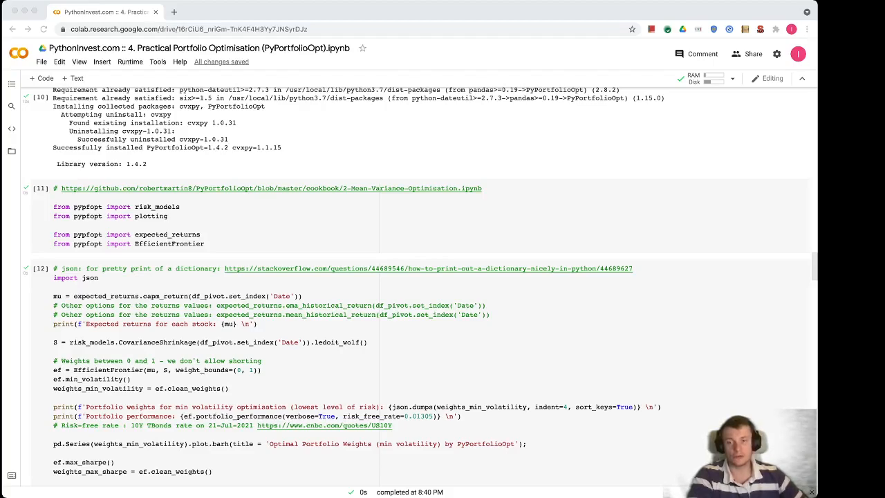
scroll(down, 3)
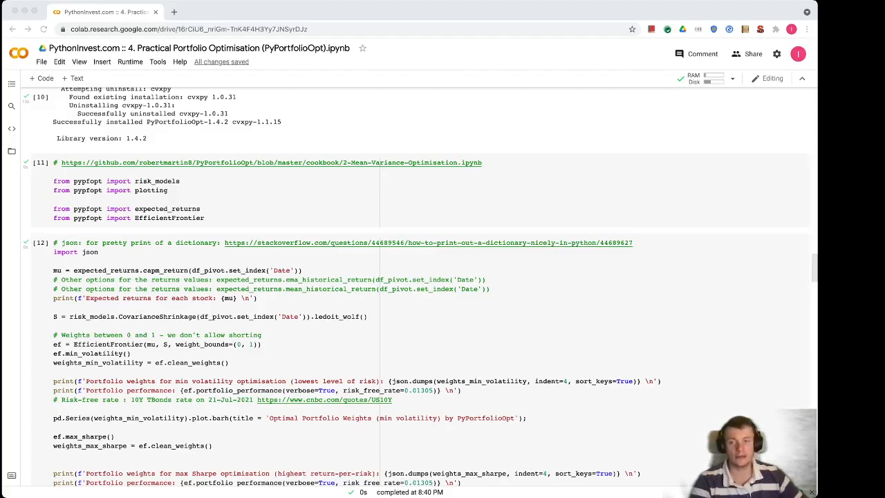
scroll(down, 3)
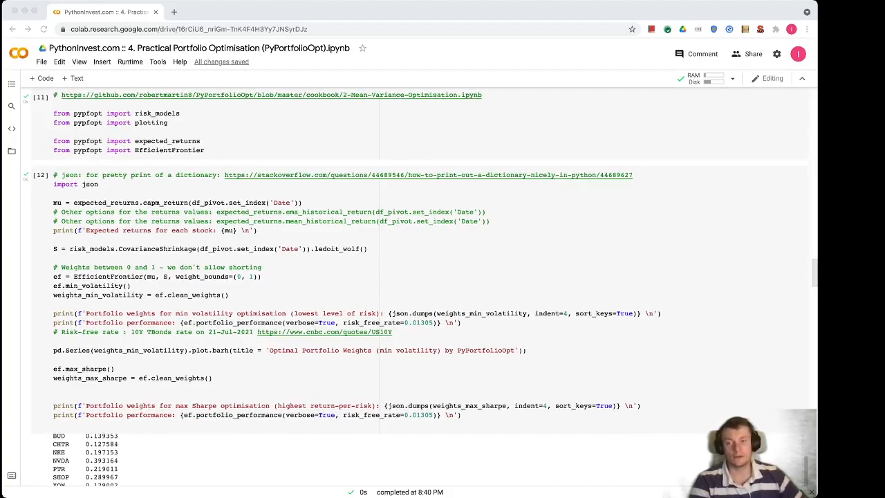
scroll(down, 3)
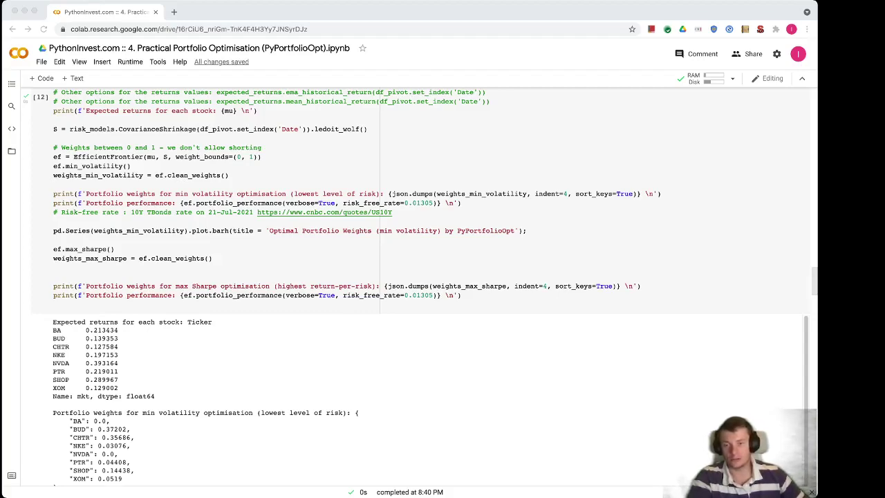
scroll(down, 3)
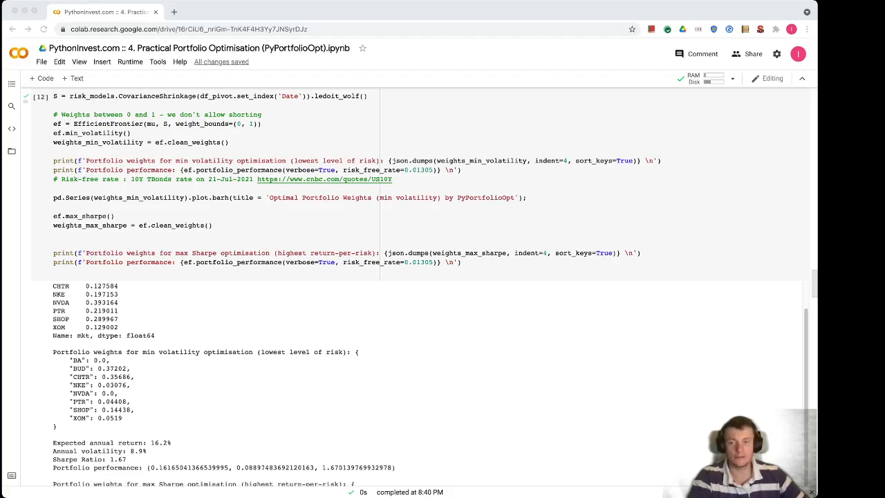
scroll(down, 3)
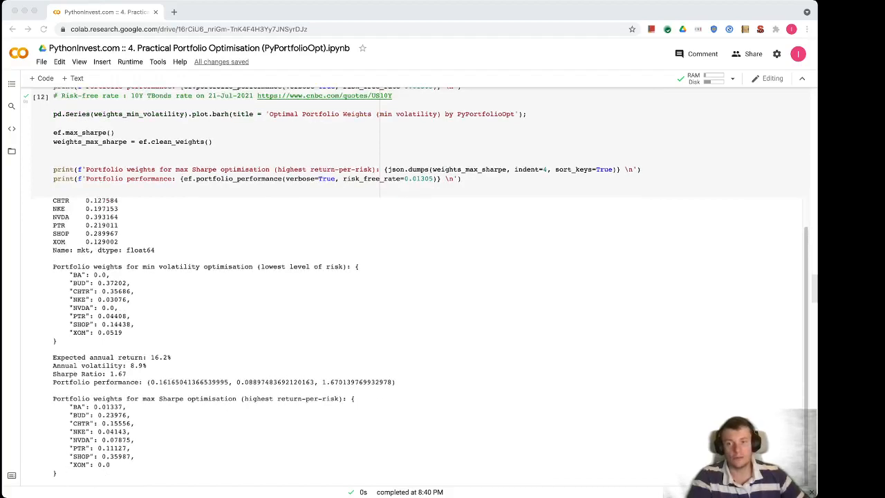
scroll(down, 3)
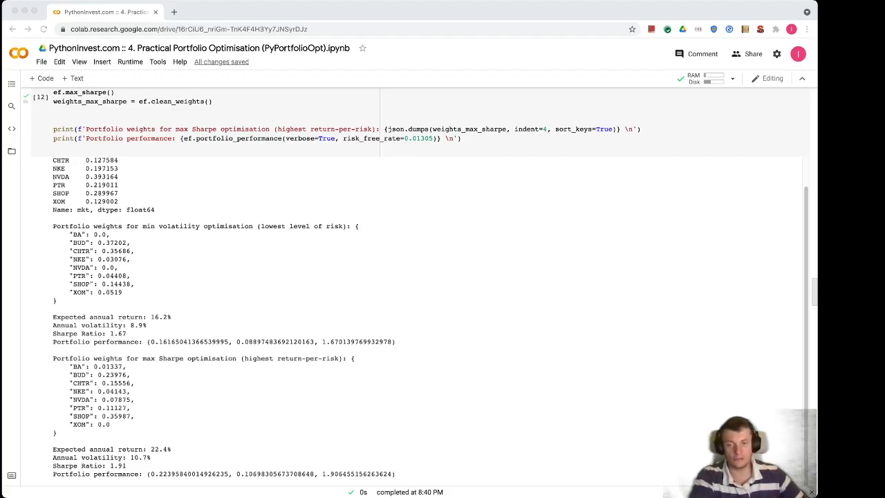
scroll(down, 3)
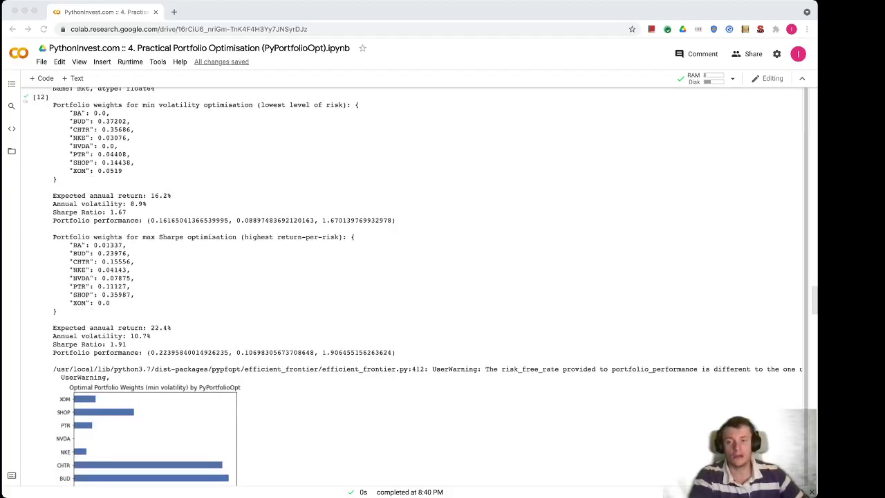
scroll(down, 3)
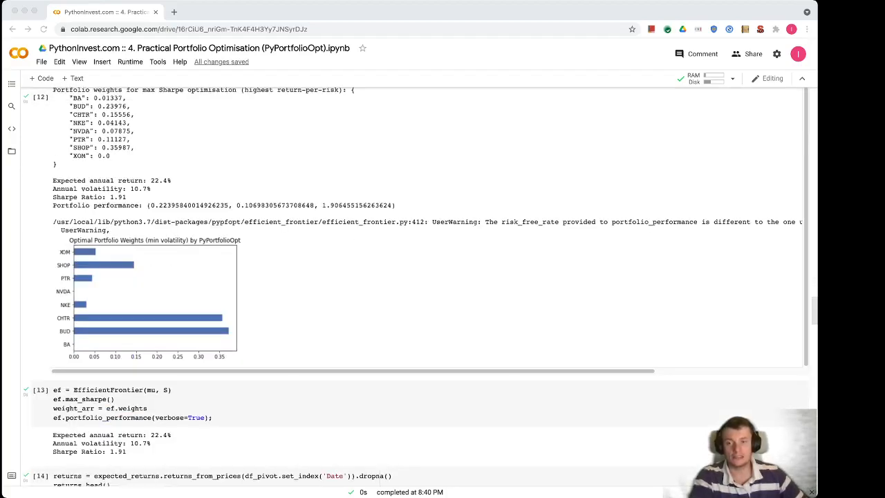
scroll(down, 3)
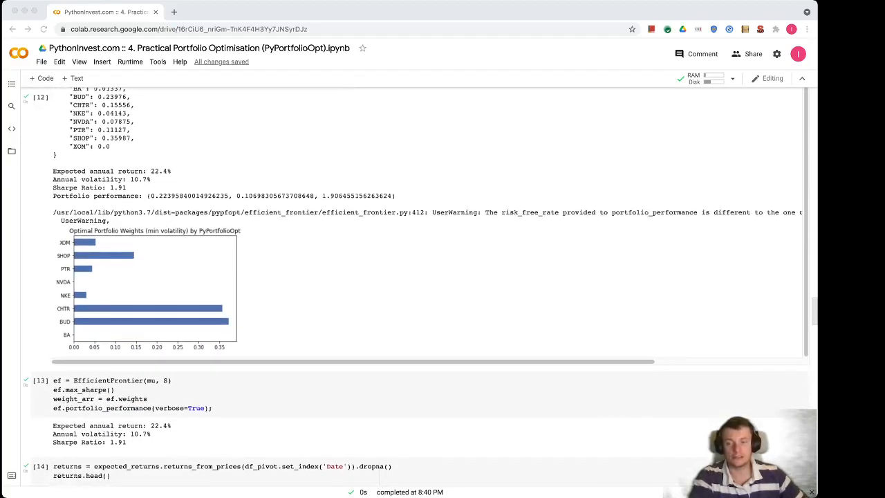
scroll(down, 3)
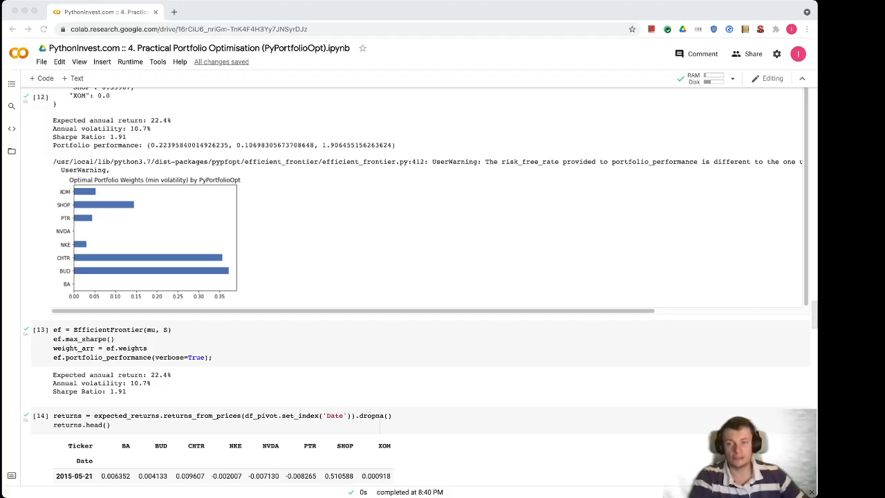
scroll(down, 3)
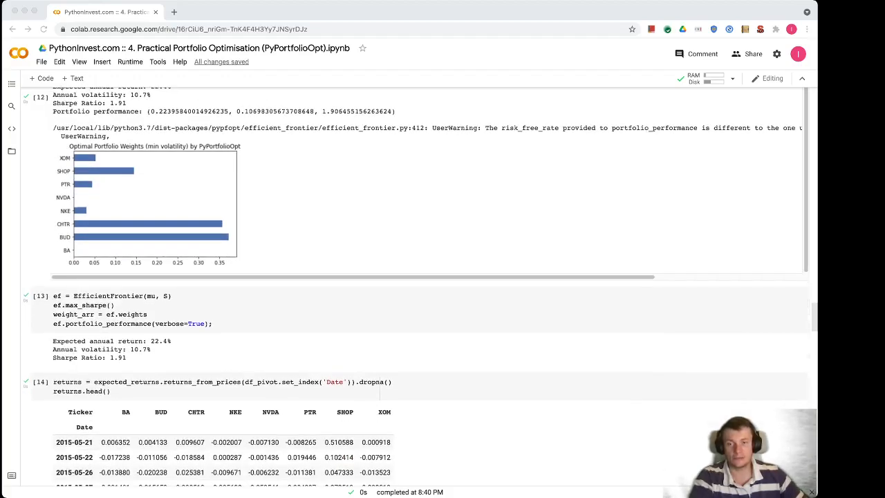
scroll(down, 3)
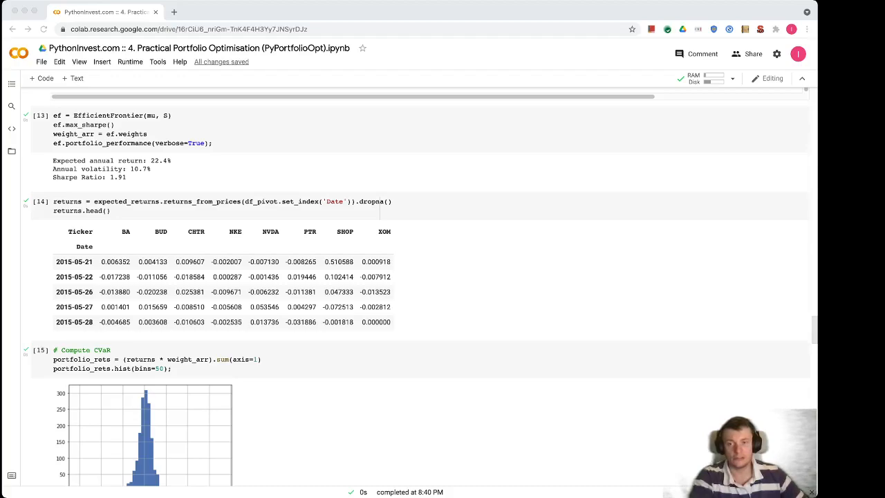
scroll(down, 3)
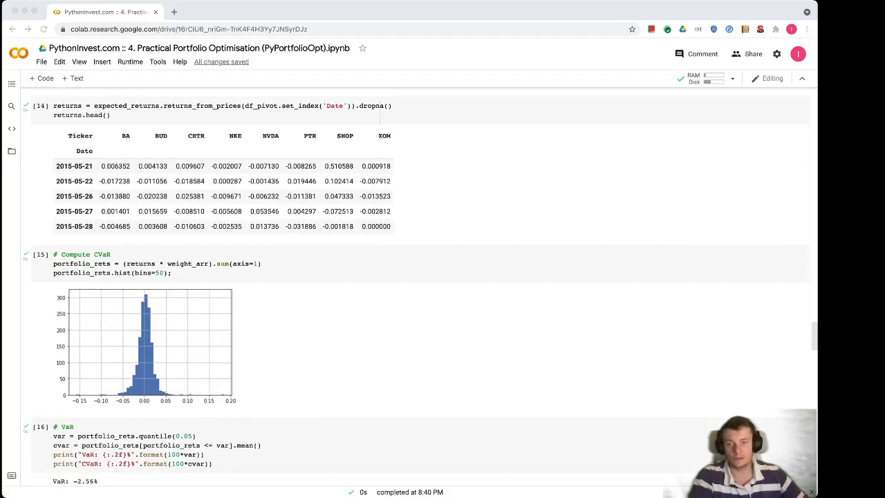
scroll(down, 3)
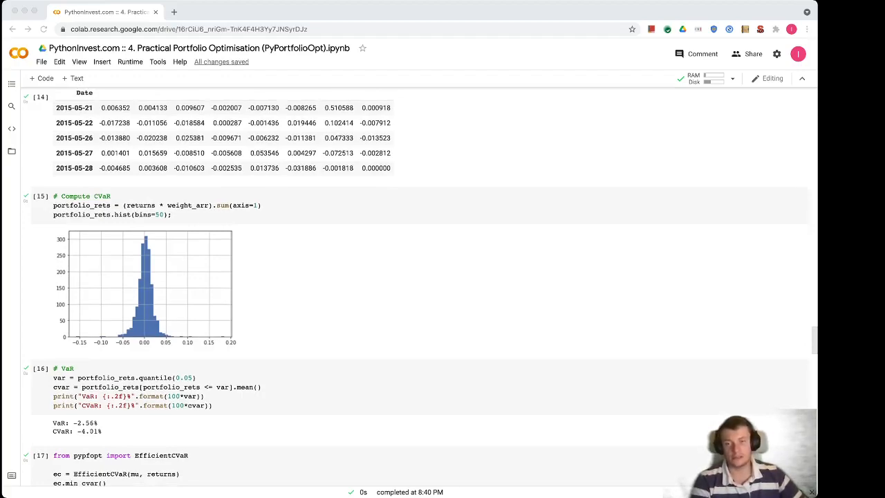
scroll(down, 3)
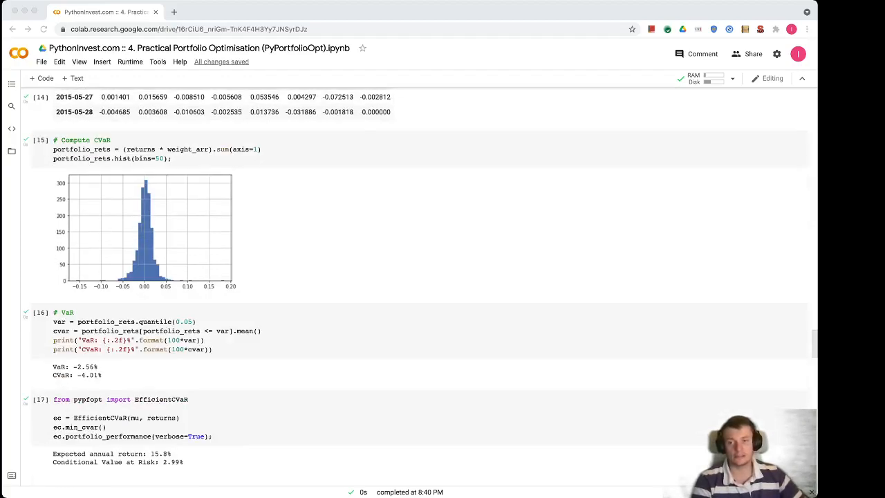
scroll(down, 3)
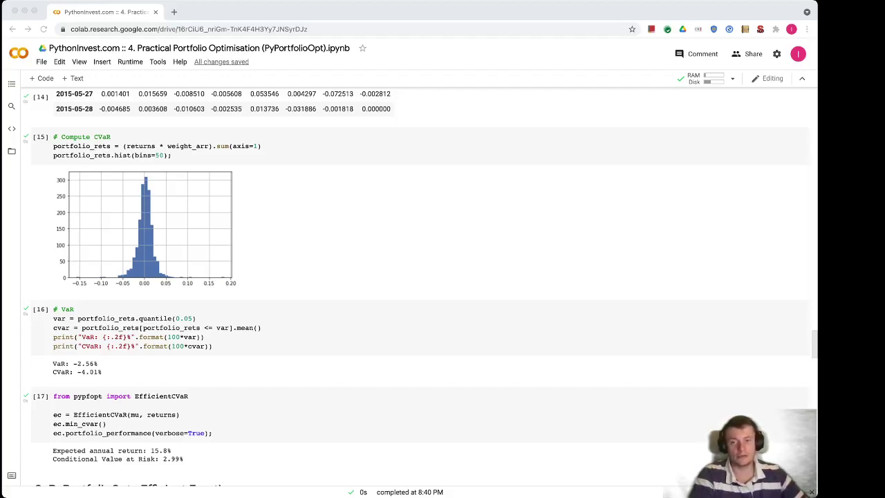
scroll(down, 3)
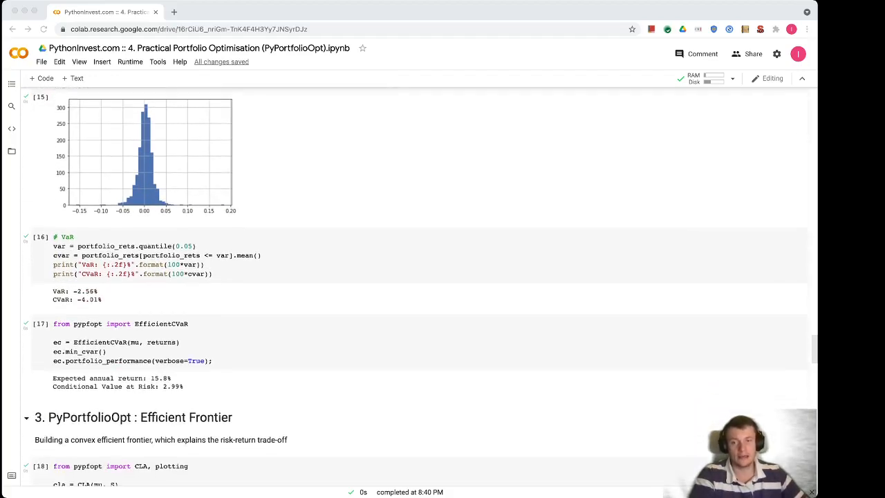
scroll(down, 3)
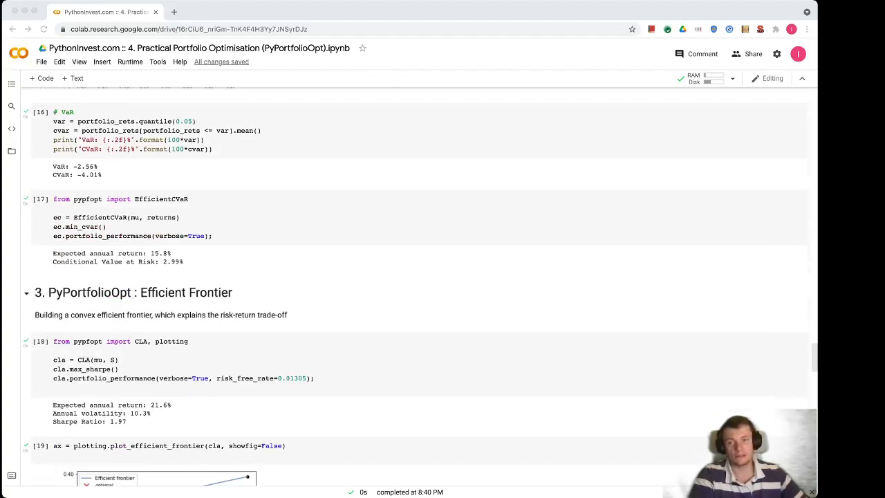
scroll(down, 3)
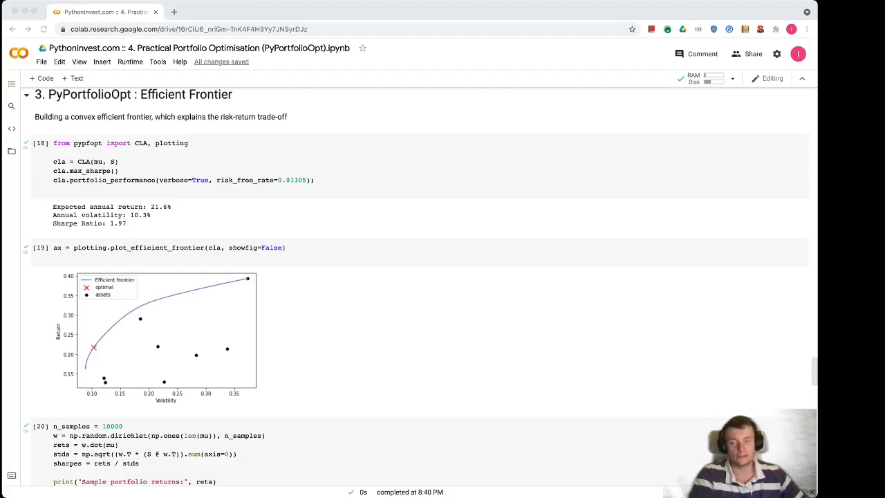
scroll(down, 3)
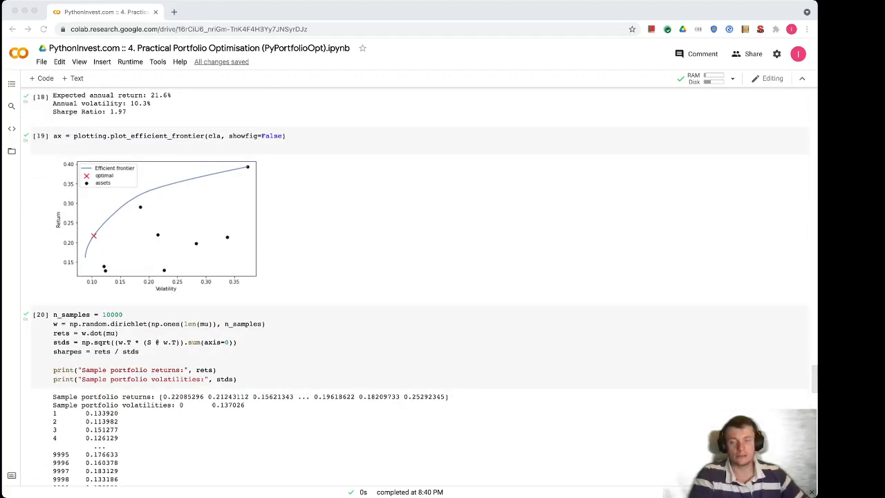
scroll(down, 3)
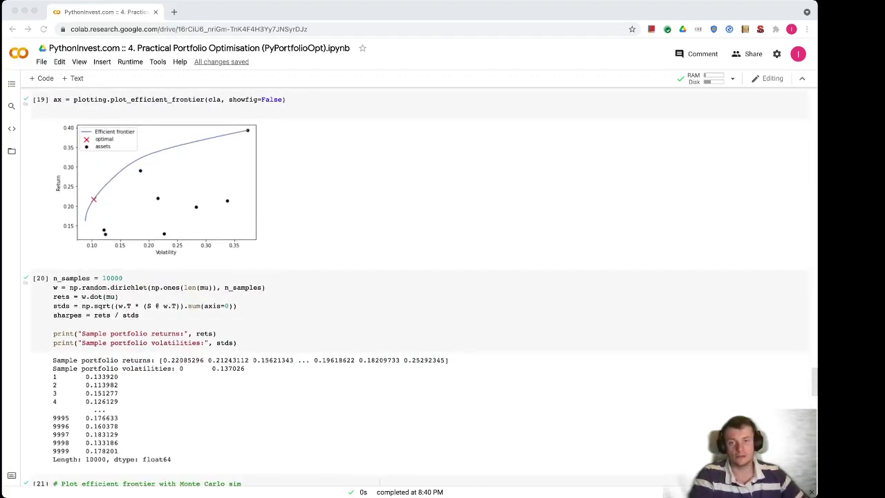
scroll(down, 3)
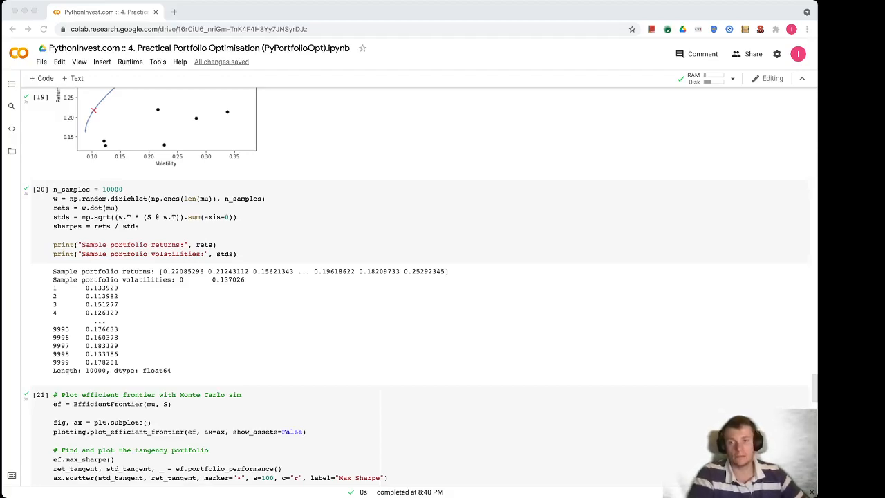
scroll(down, 3)
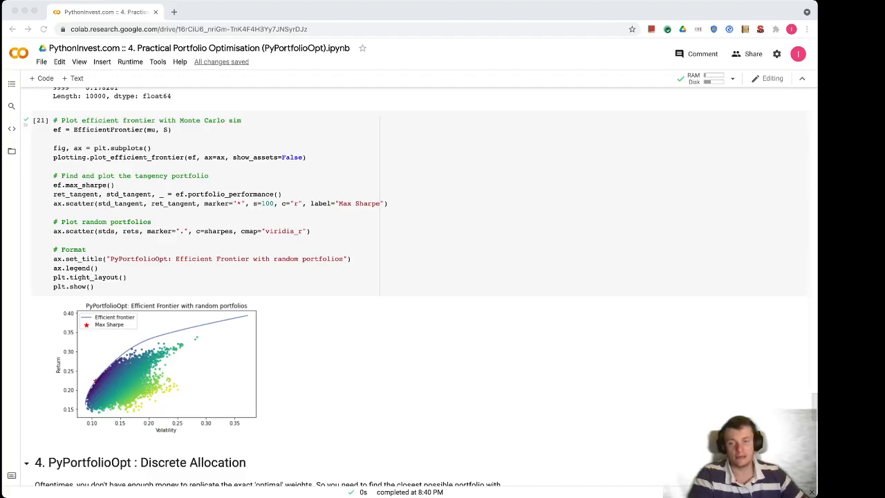
scroll(down, 3)
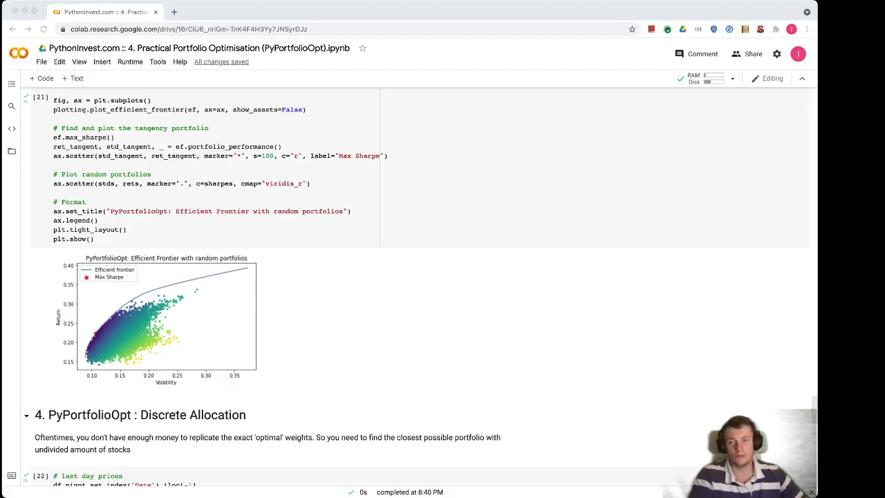
scroll(down, 3)
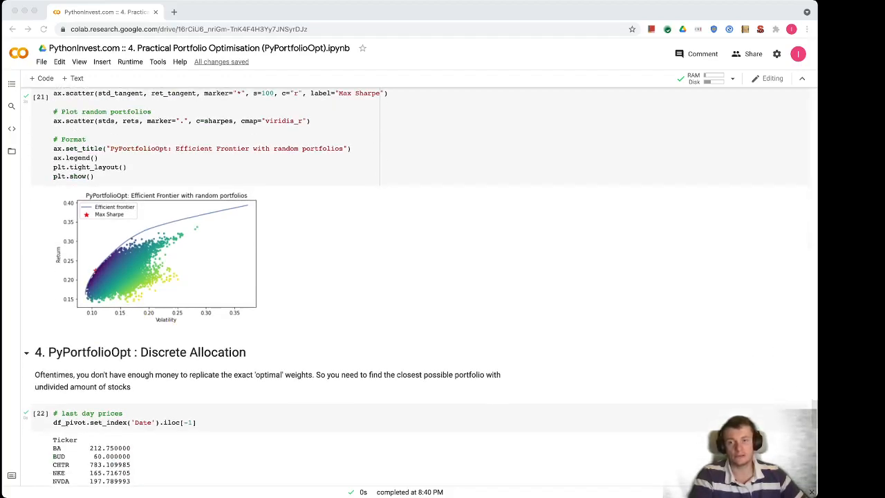
scroll(down, 3)
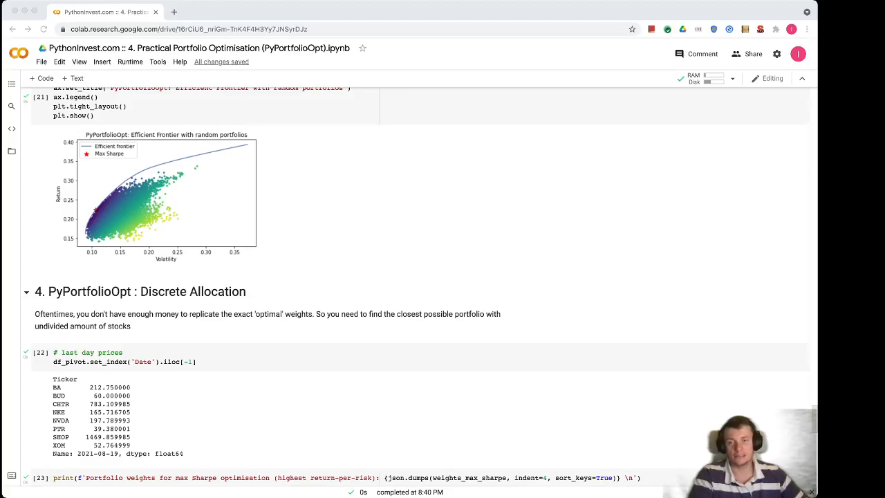
scroll(up, 3)
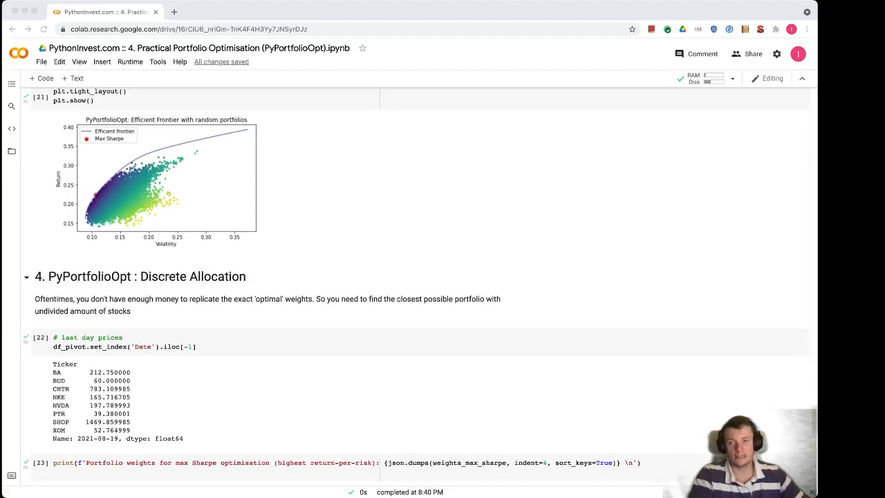
scroll(down, 3)
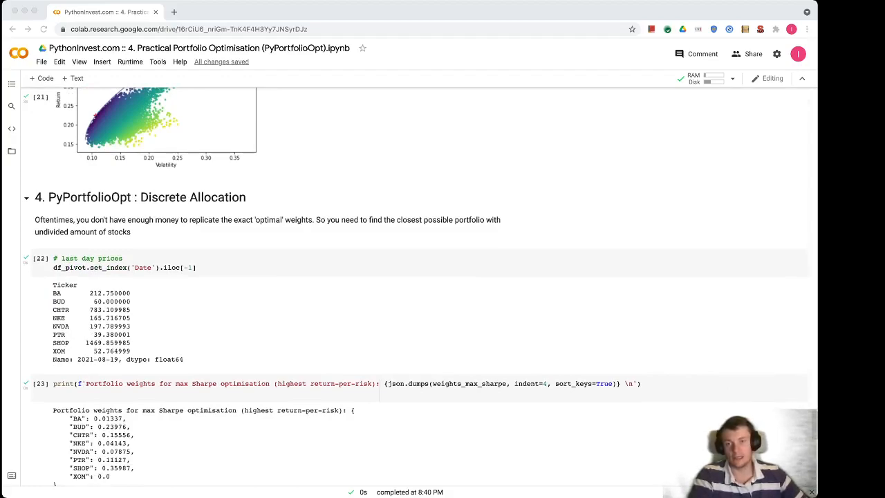
scroll(down, 3)
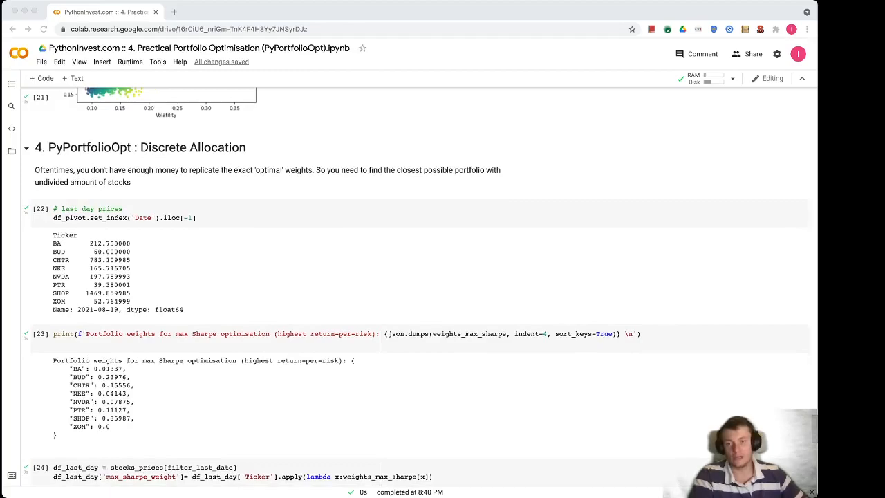
scroll(down, 3)
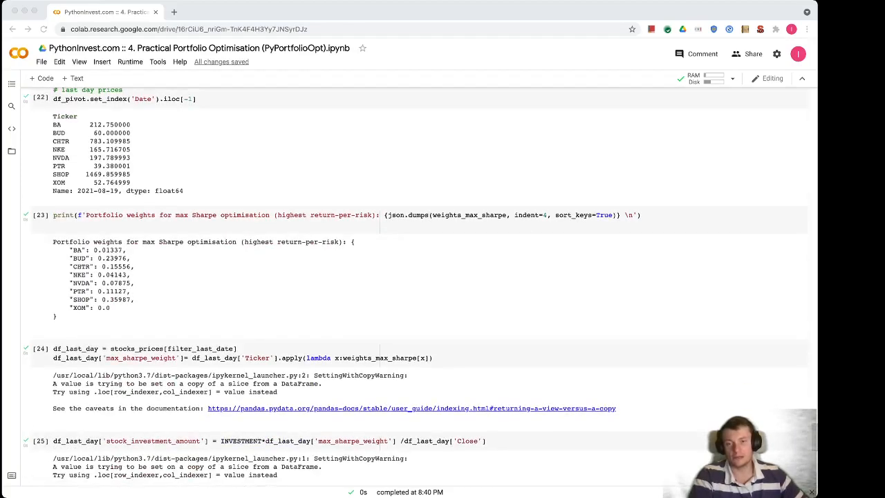
scroll(down, 3)
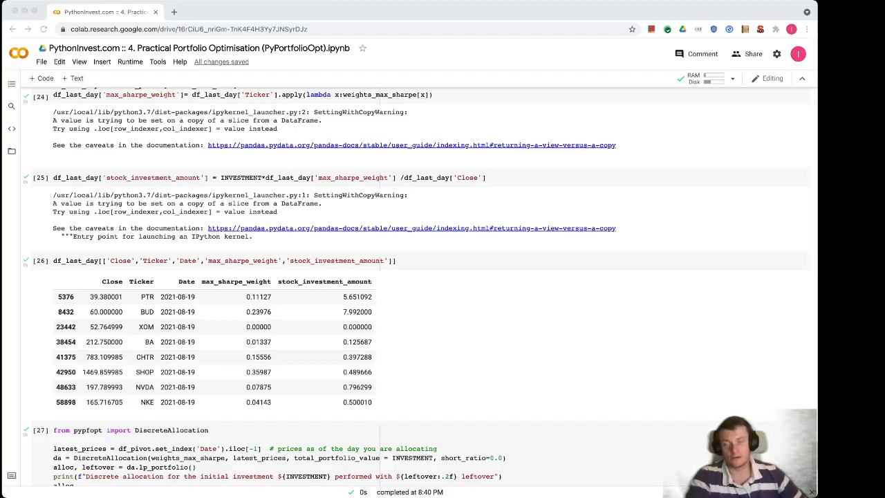
scroll(up, 3)
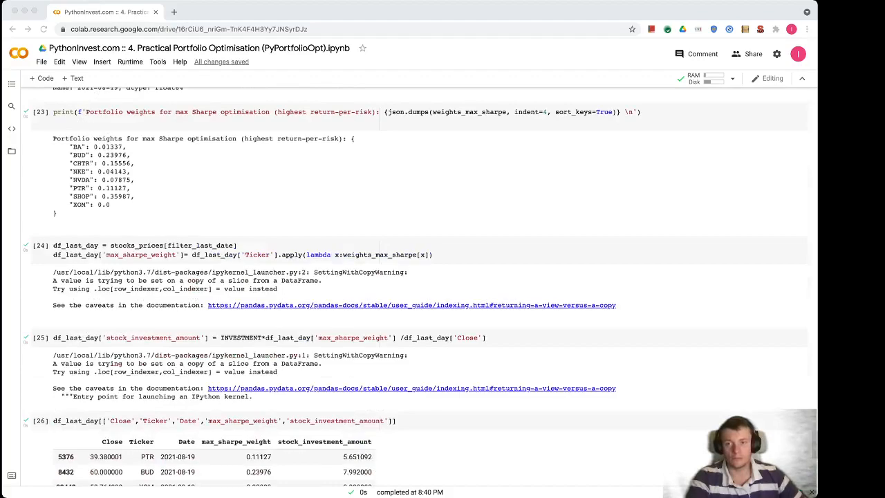
scroll(up, 3)
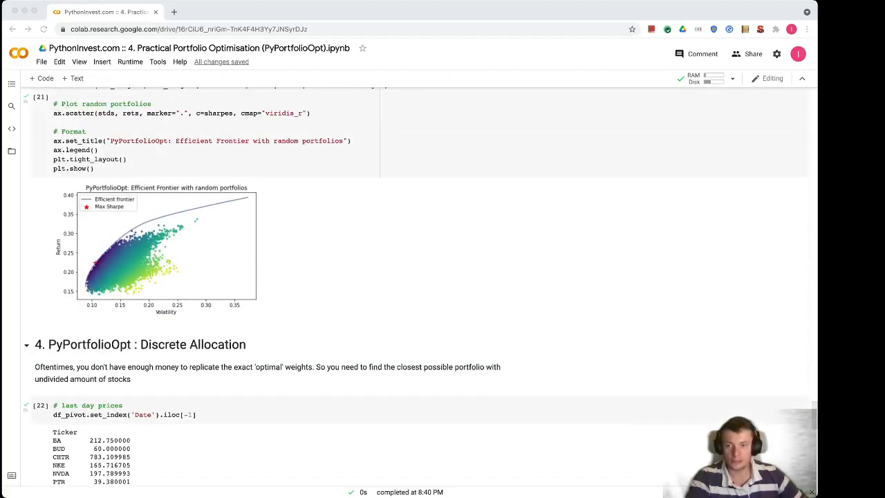
scroll(down, 3)
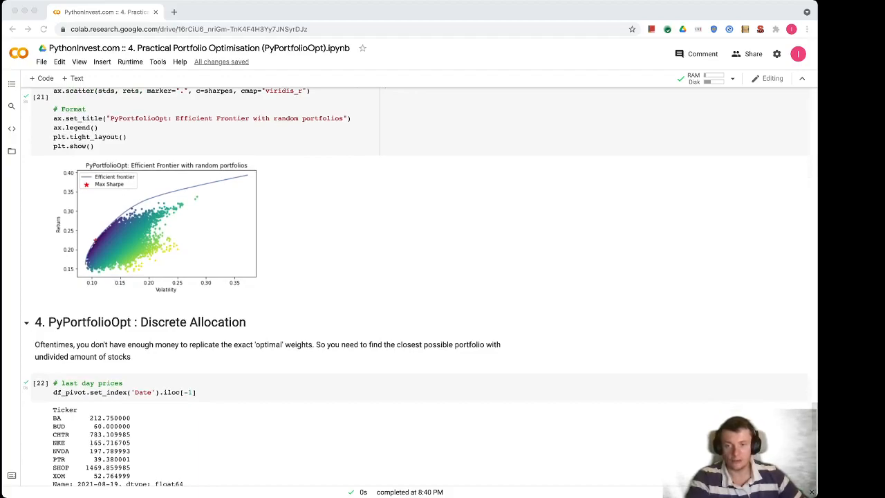
scroll(down, 3)
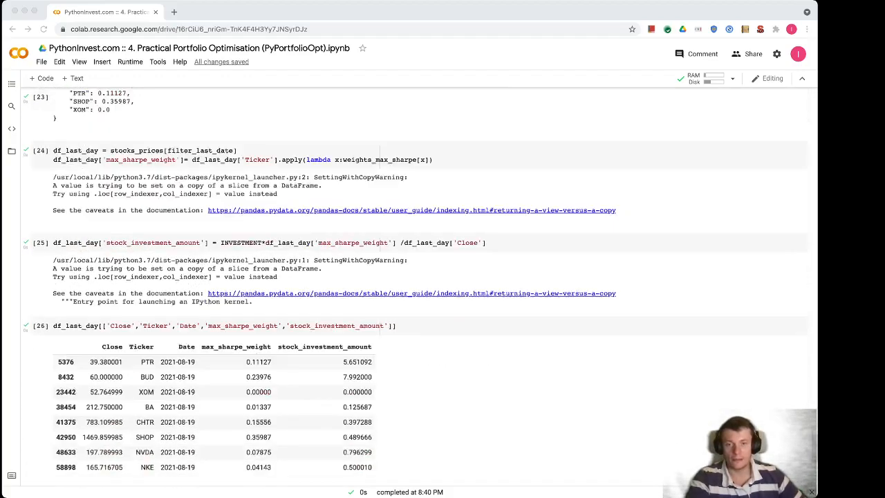
scroll(down, 3)
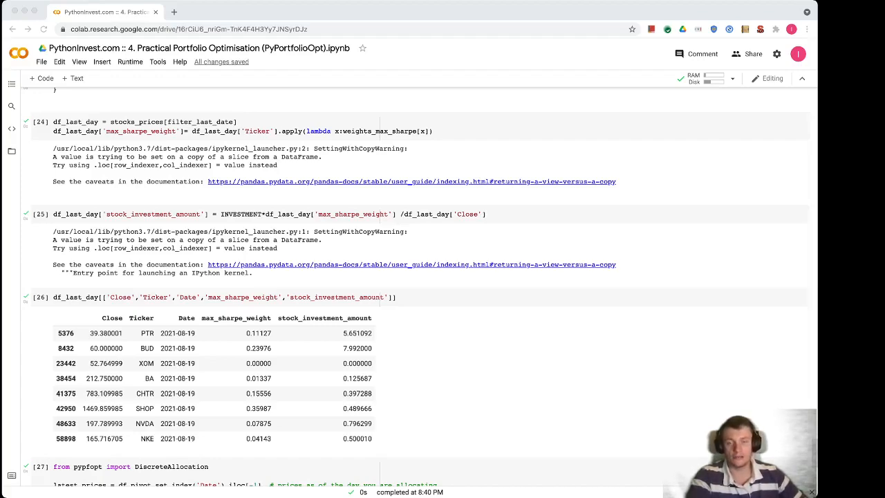
scroll(down, 3)
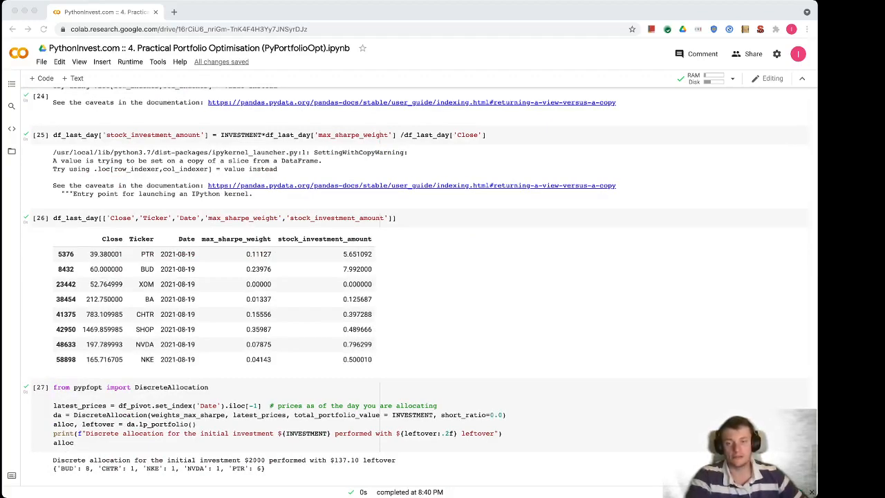
scroll(up, 3)
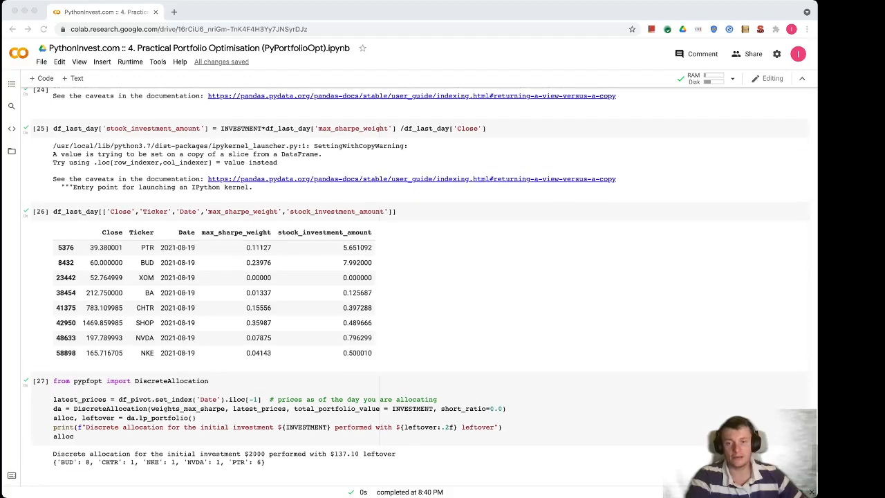
scroll(up, 3)
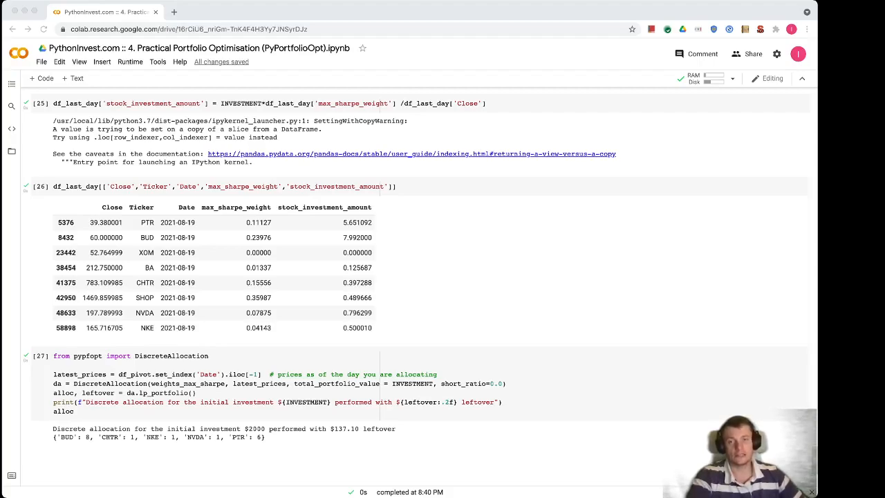
scroll(up, 3)
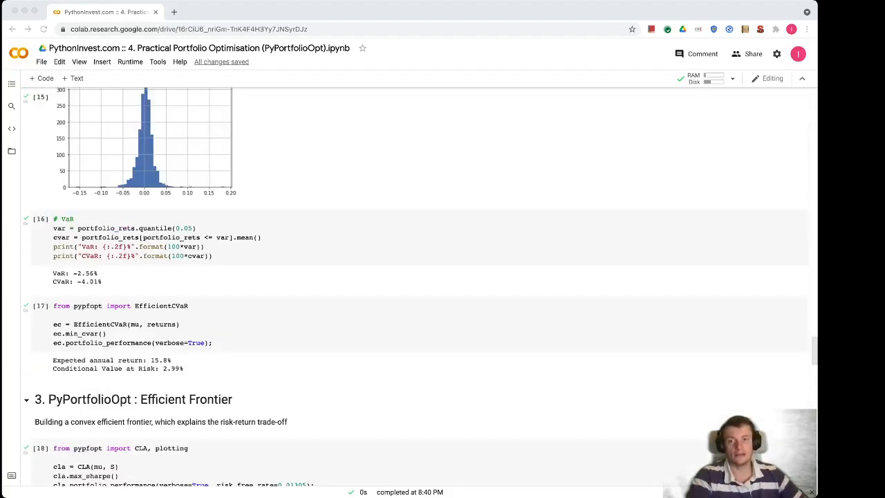
scroll(up, 3)
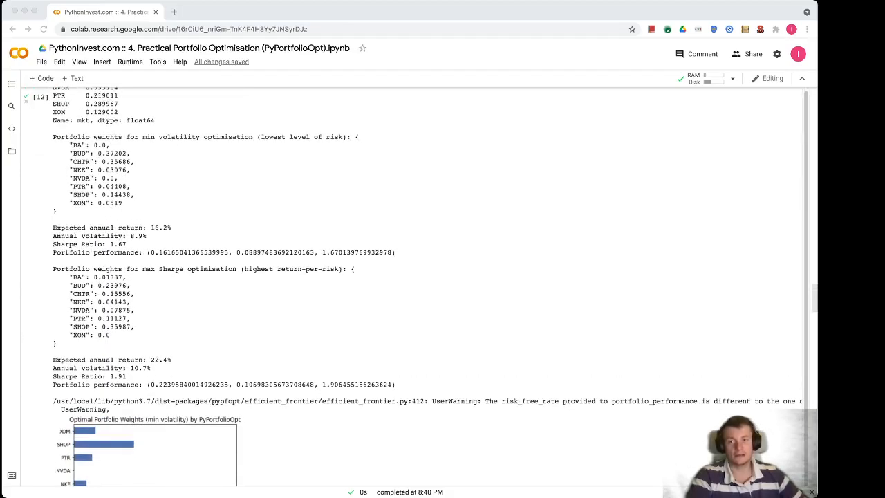
scroll(up, 3)
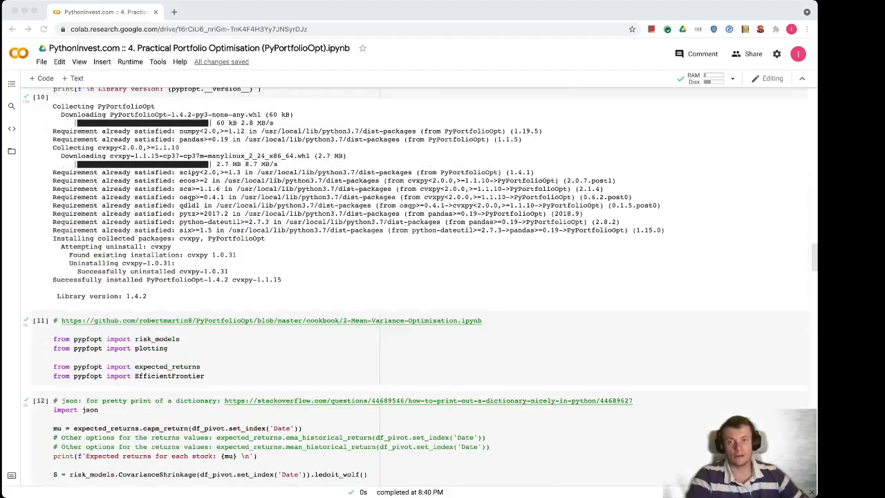
scroll(up, 3)
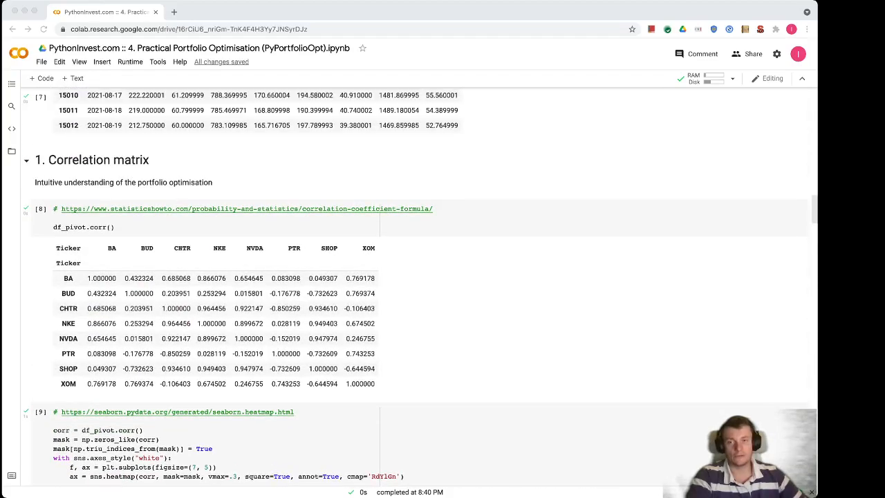
scroll(up, 3)
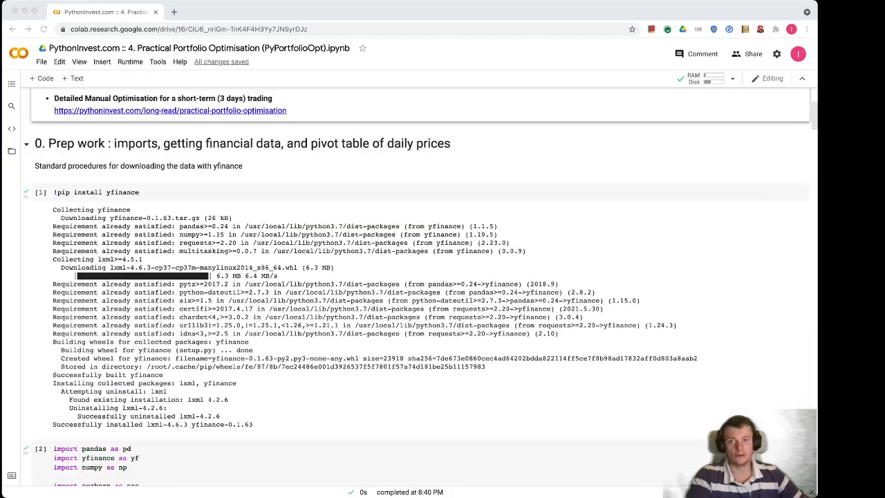
scroll(up, 3)
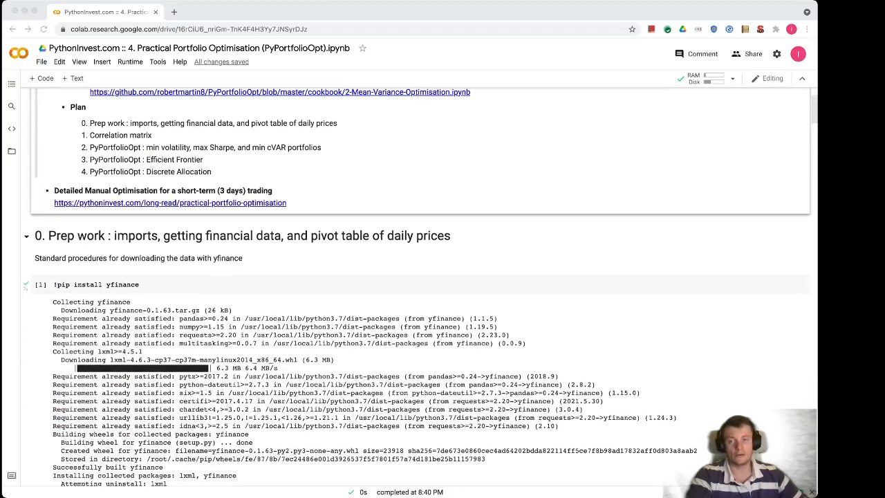